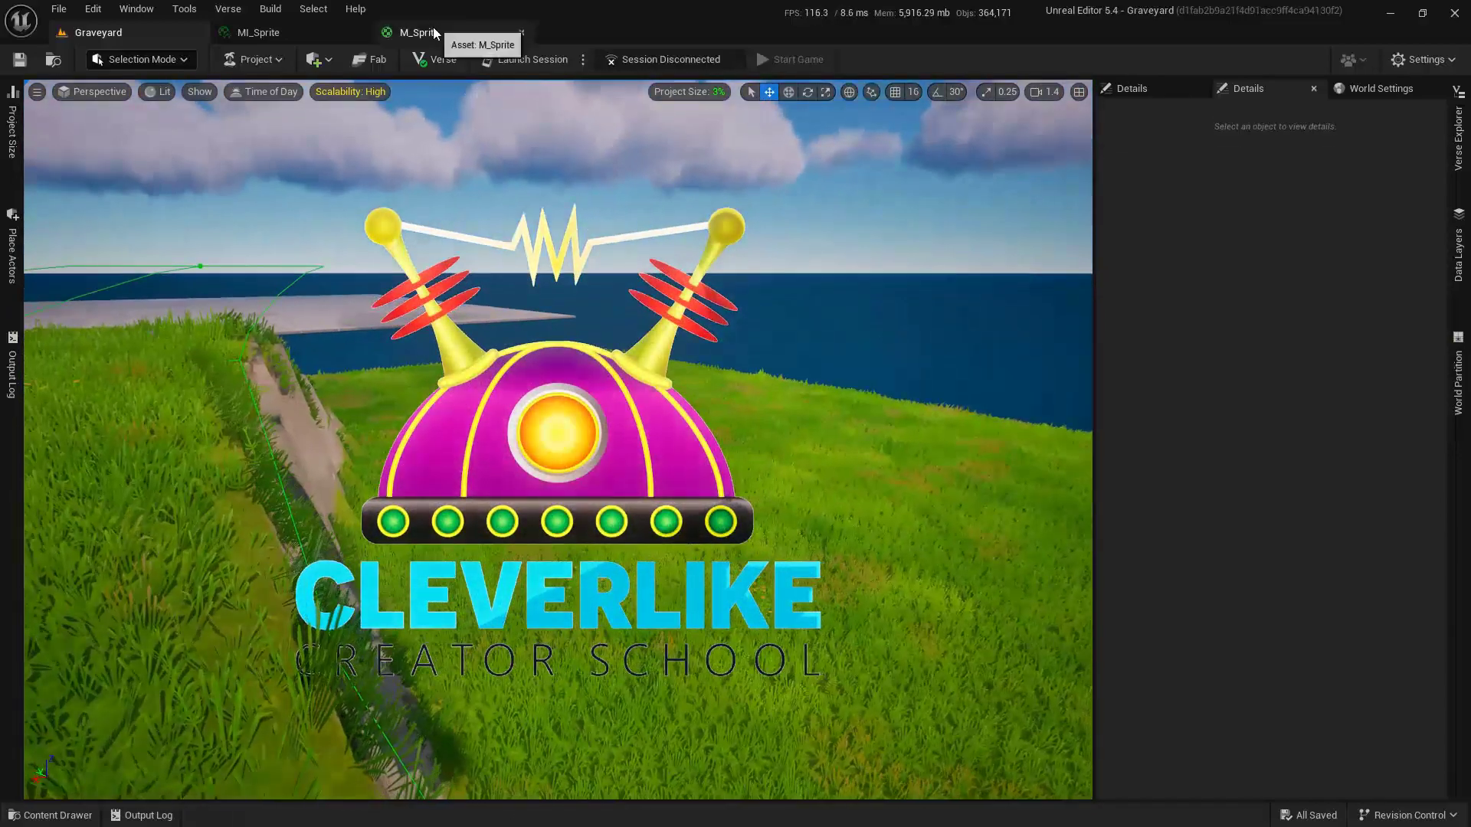
- Bring up the M_Sprite material graph tab
{"action": "left_click", "coordinate": [418, 32]}
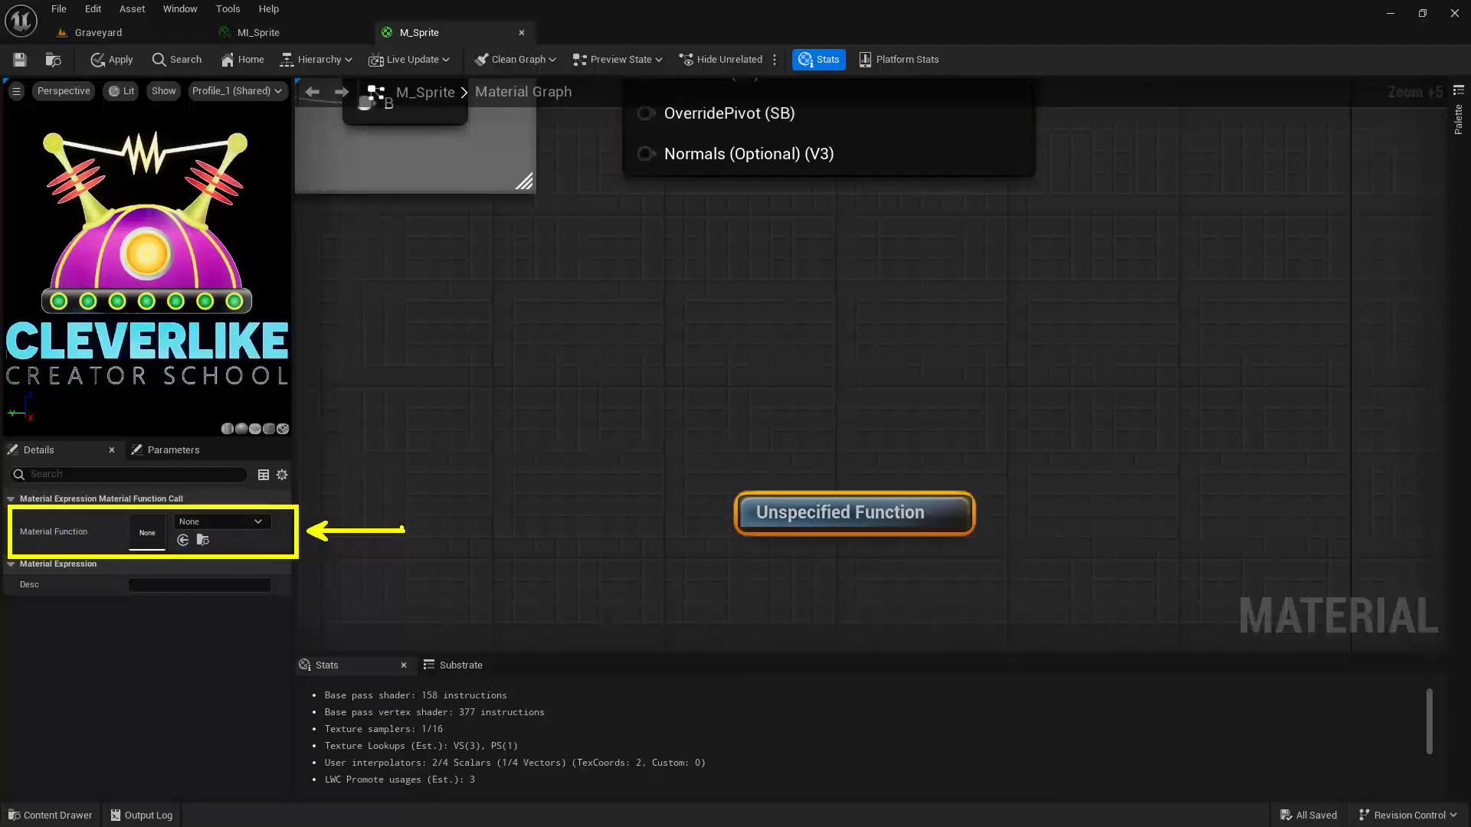
- Assign the Sprite material function to the new function call node
{"action": "left_click", "coordinate": [258, 521]}
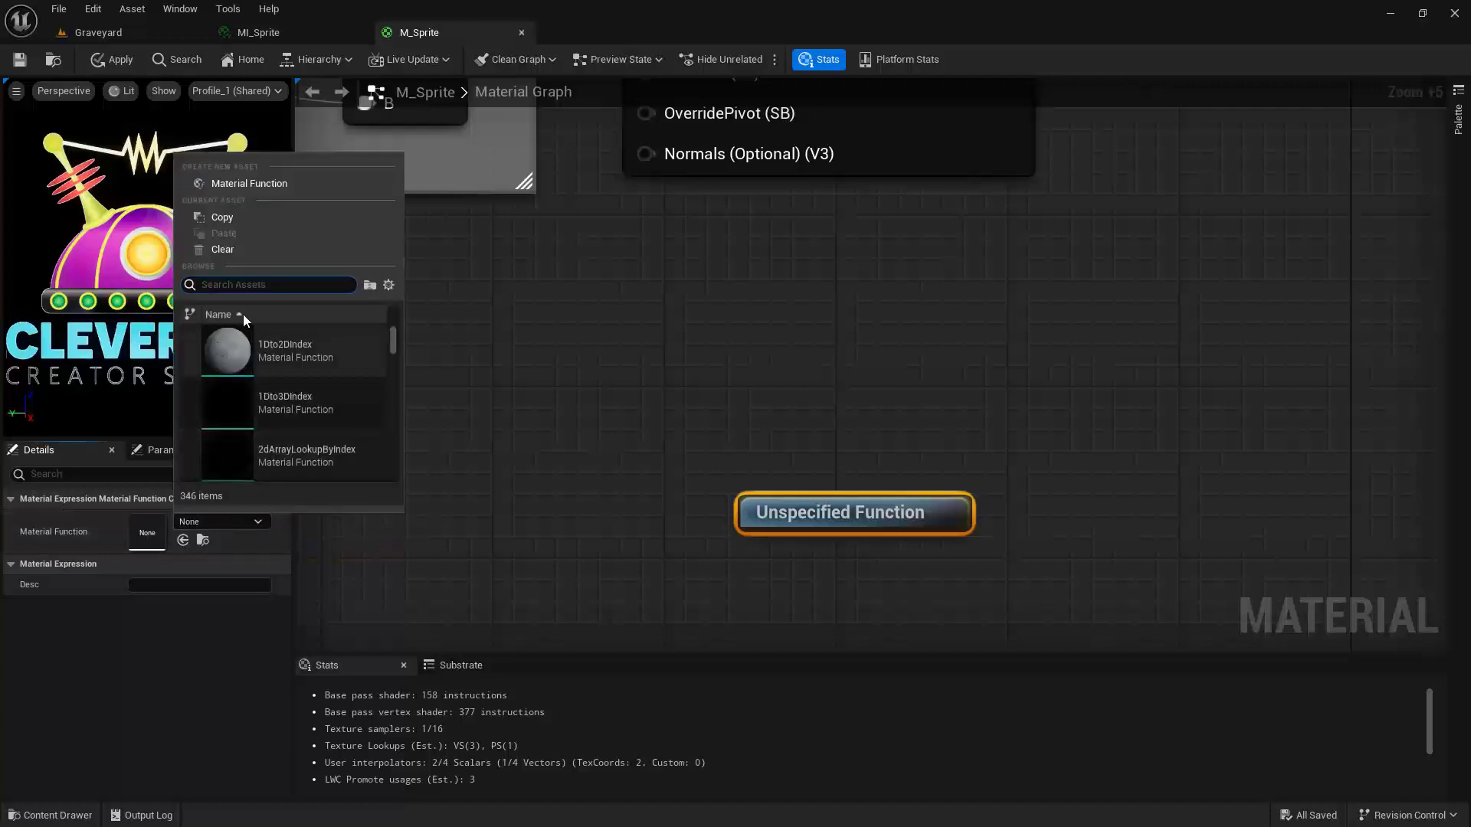
{"action": "type", "text": "sprite"}
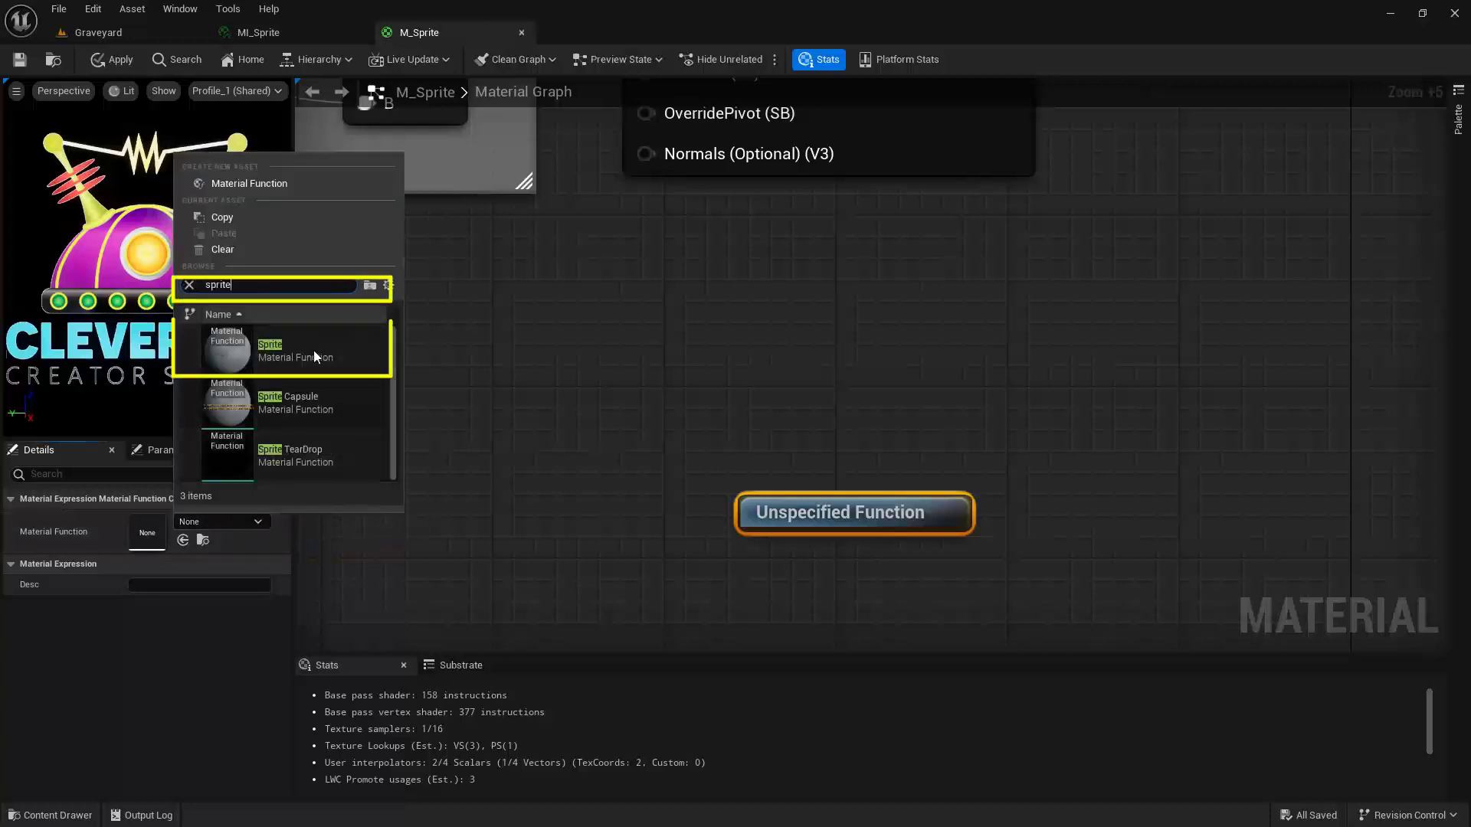
{"action": "left_click", "coordinate": [295, 350]}
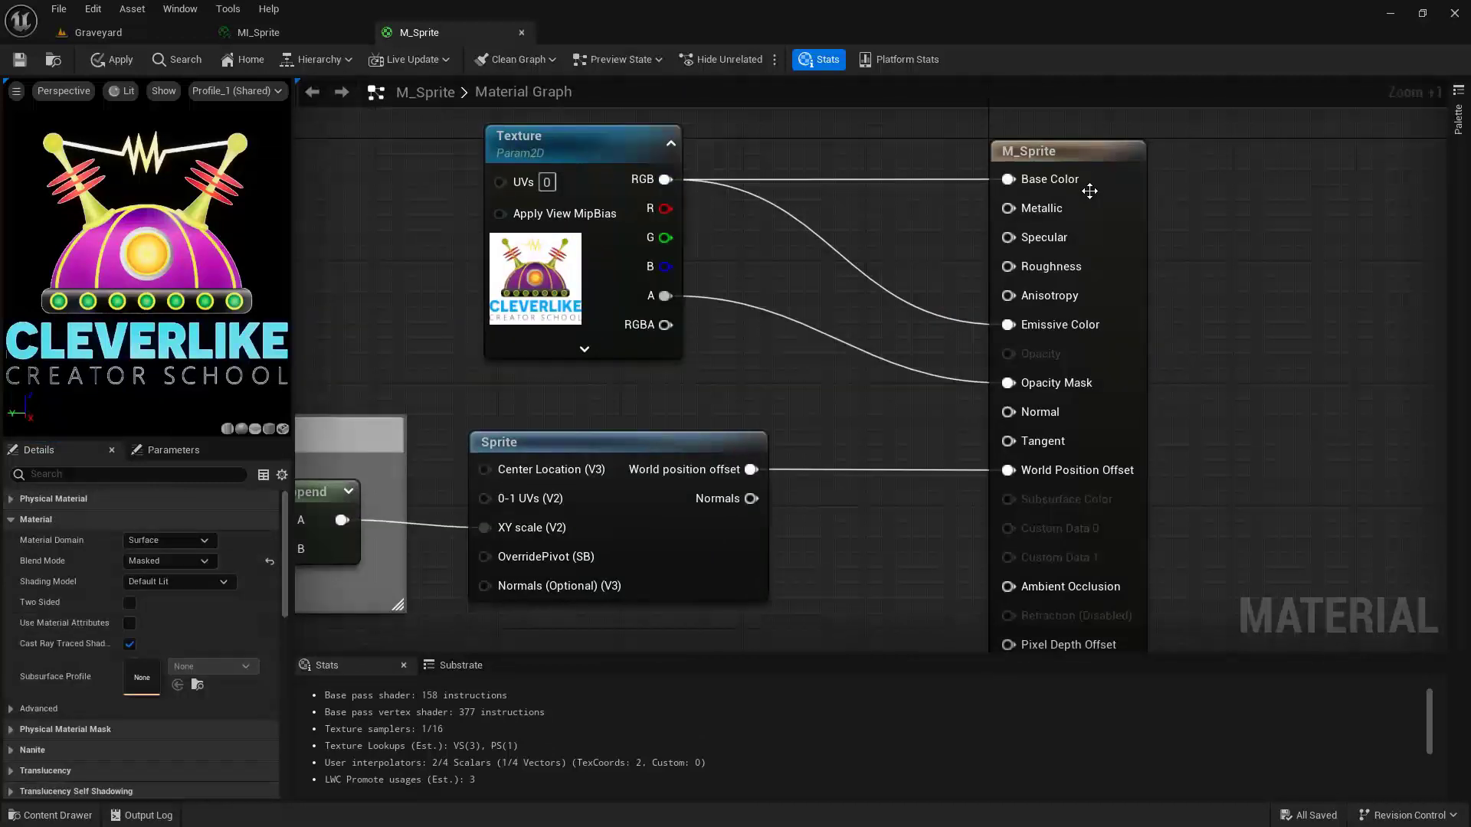
{"action": "left_click", "coordinate": [1067, 151]}
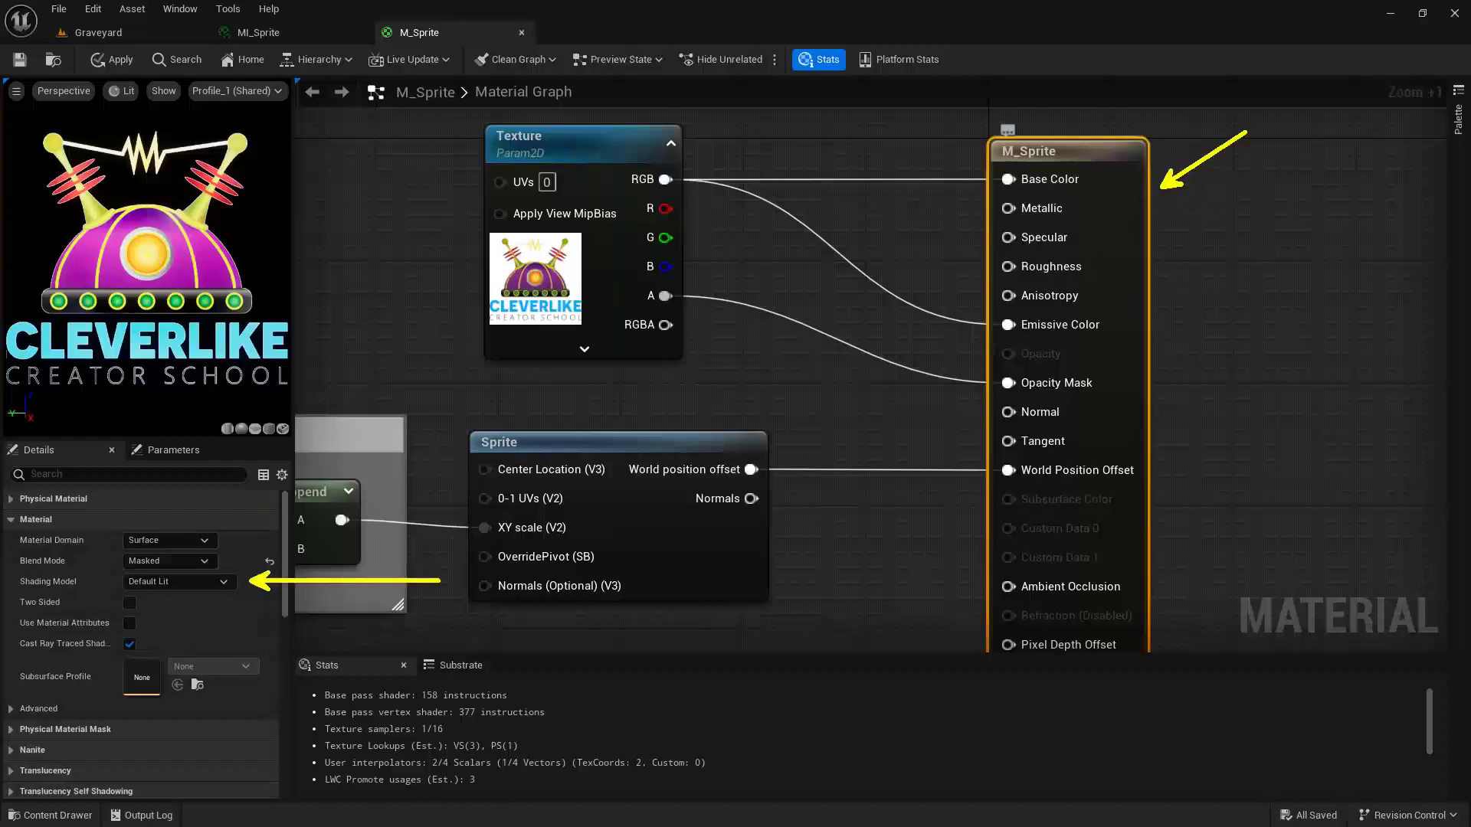
{"action": "left_click", "coordinate": [97, 32]}
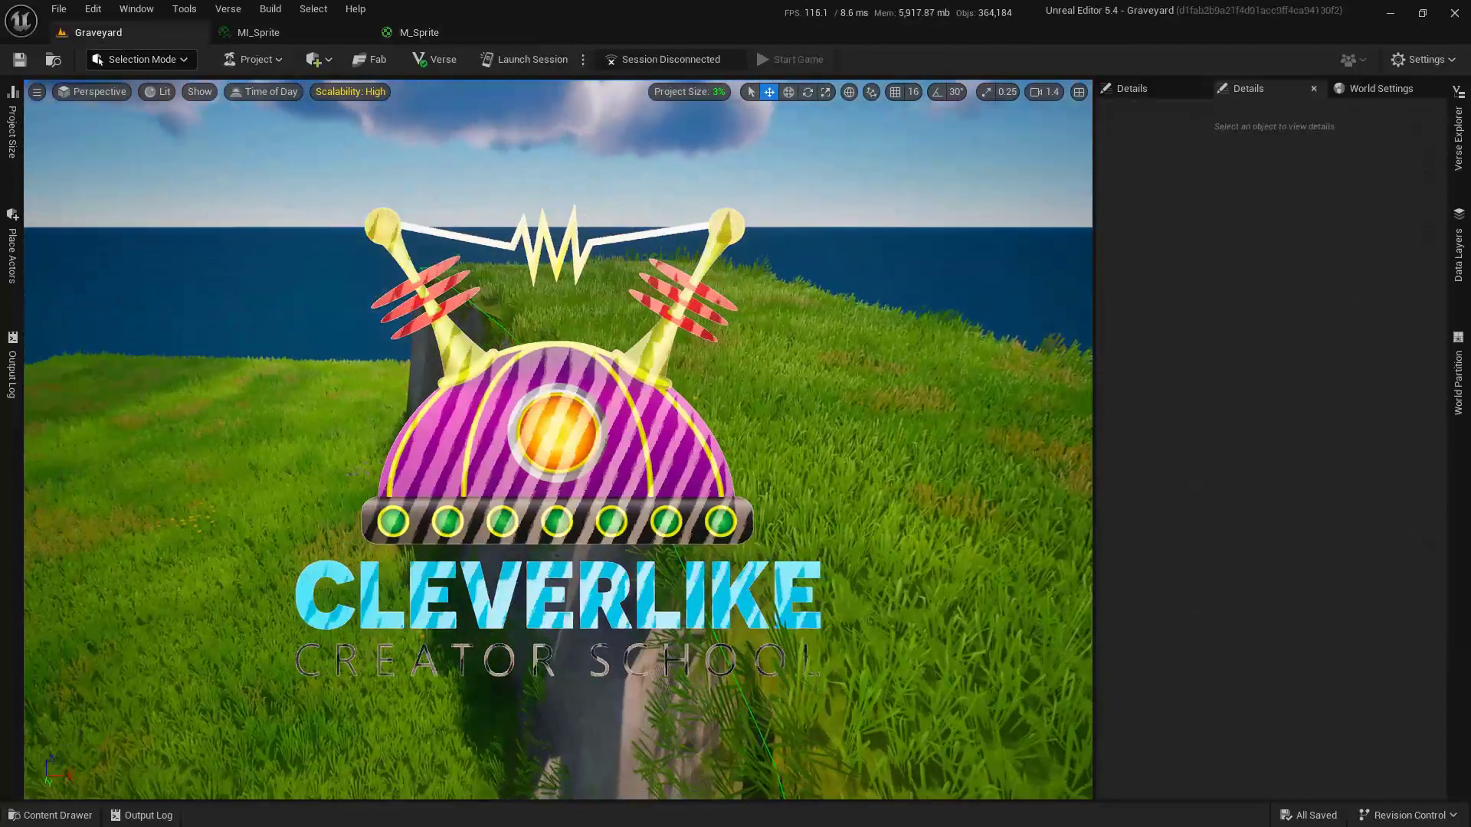
{"action": "left_click", "coordinate": [419, 32]}
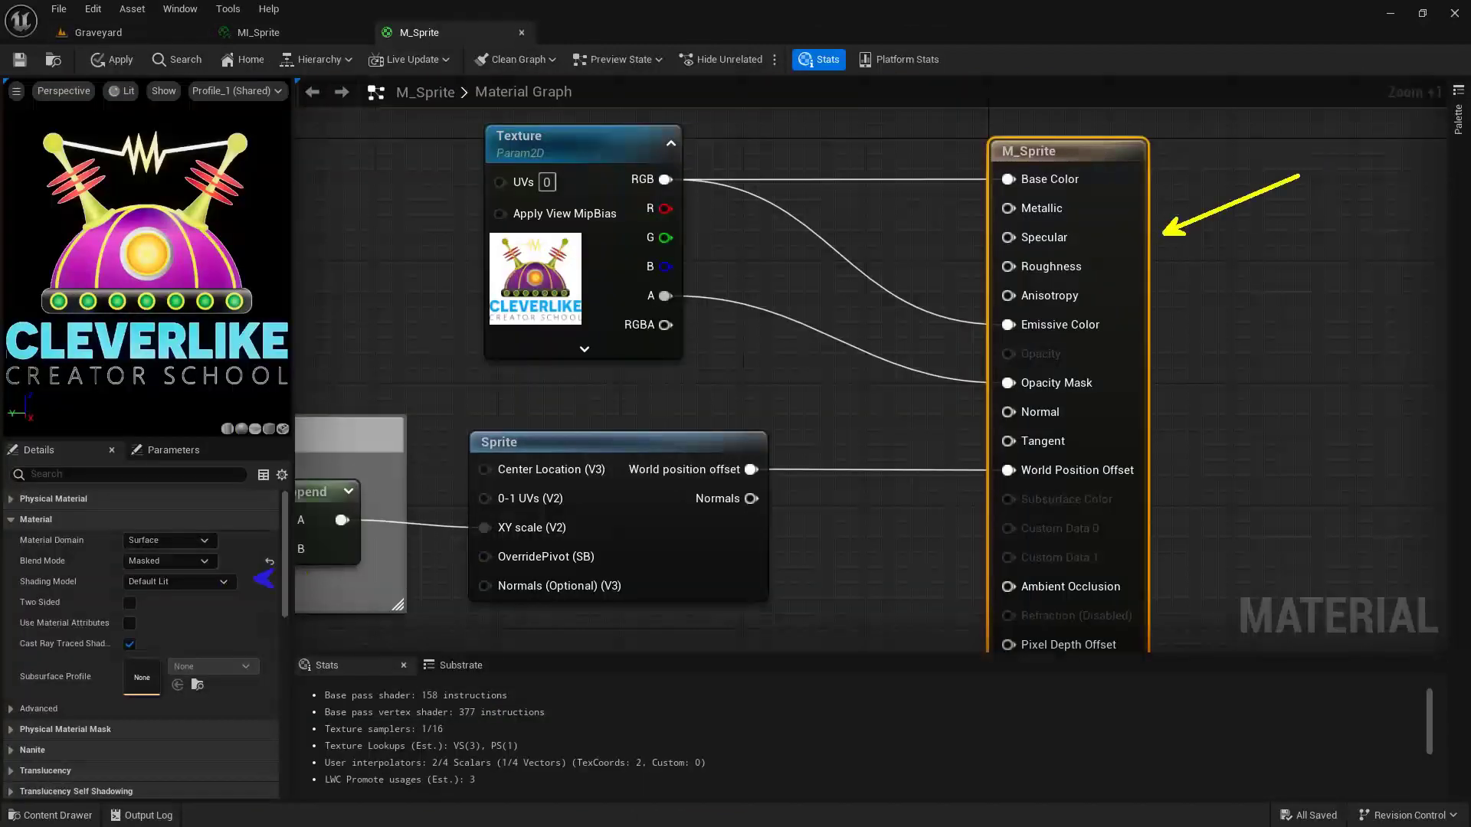
- Set M_Sprite's shading model to Unlit and view it in the Graveyard level
{"action": "left_click", "coordinate": [179, 581]}
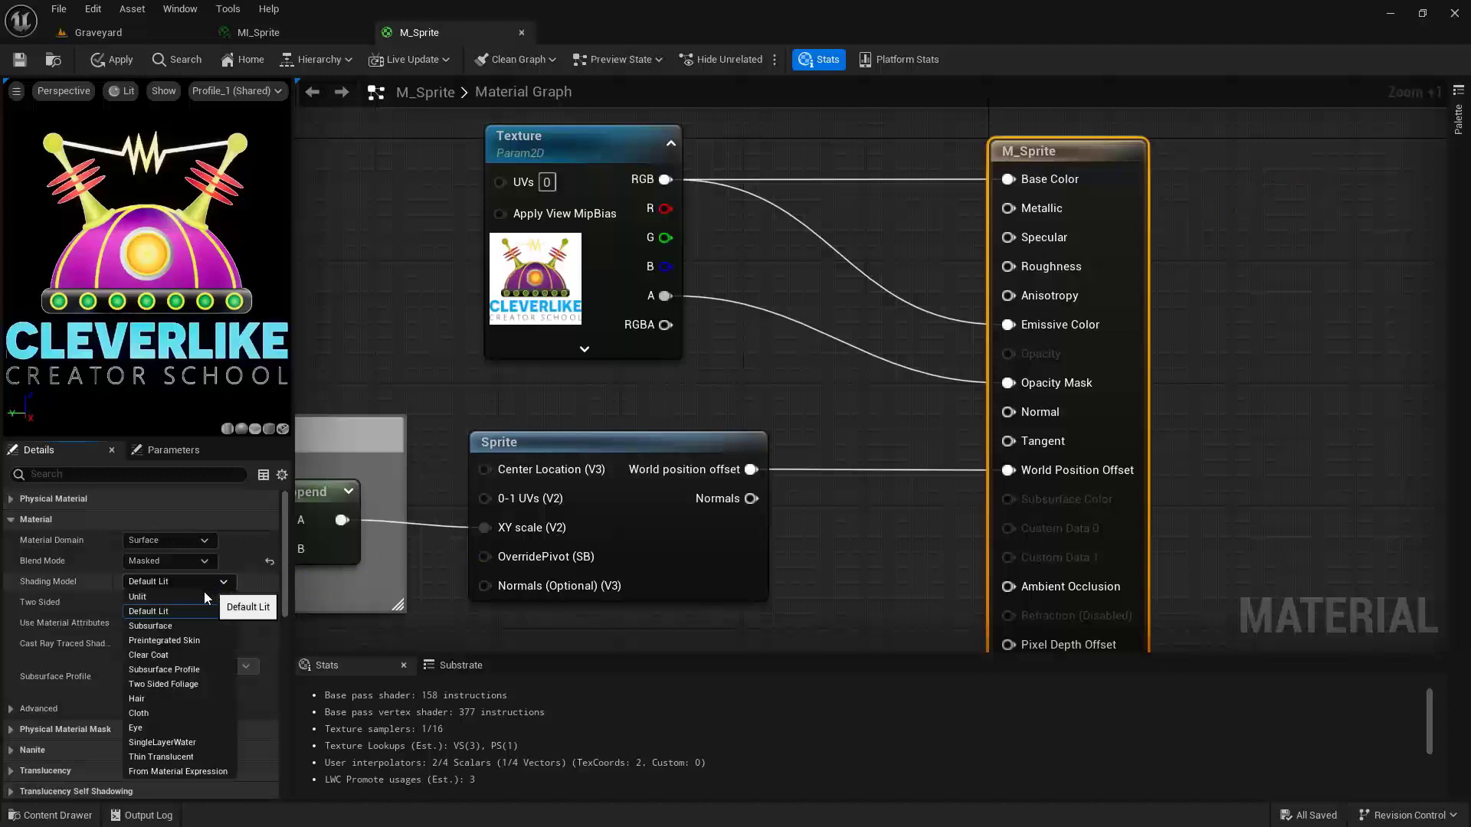
{"action": "left_click", "coordinate": [137, 597]}
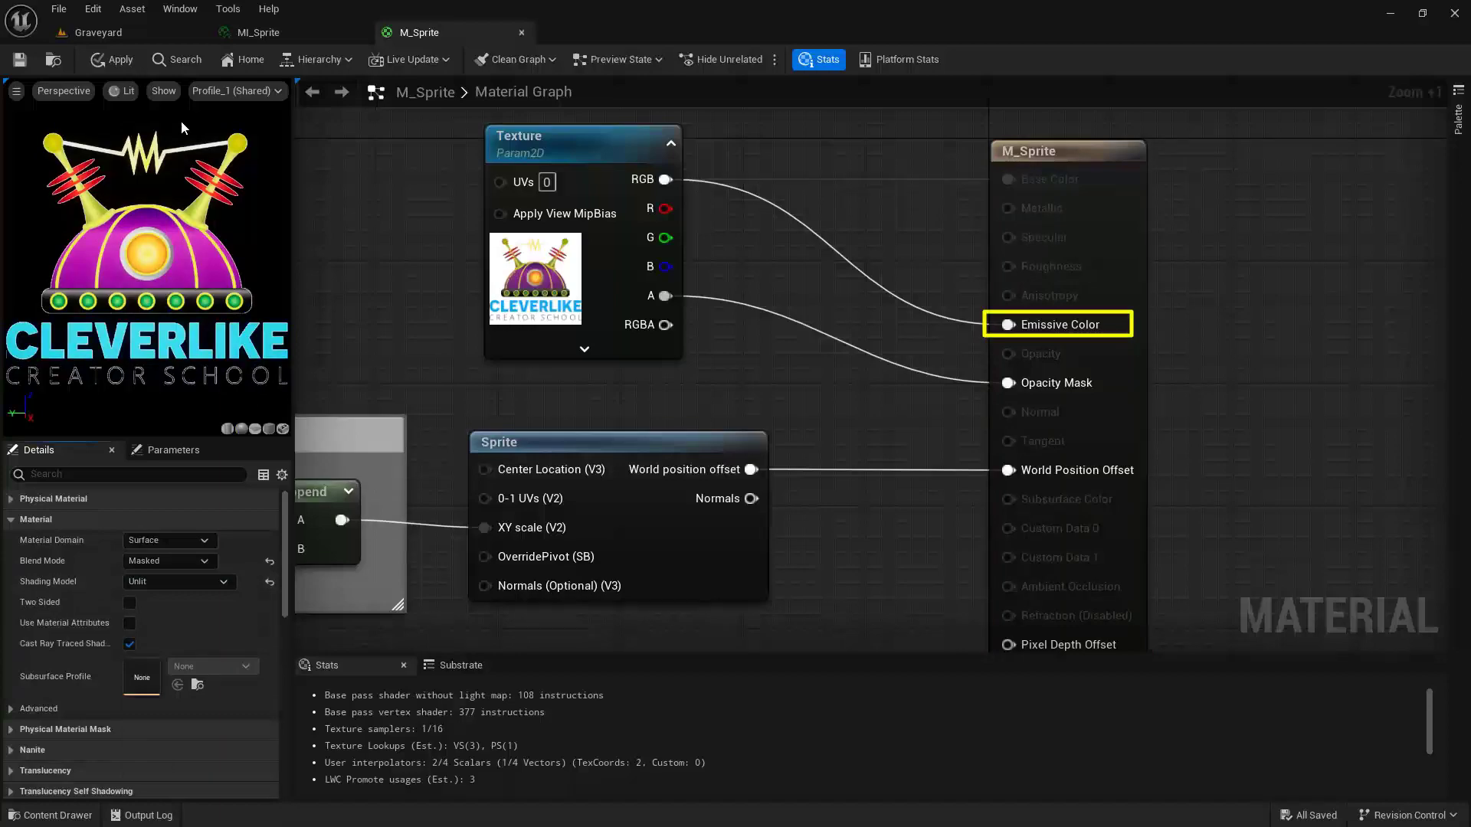
{"action": "left_click", "coordinate": [98, 32]}
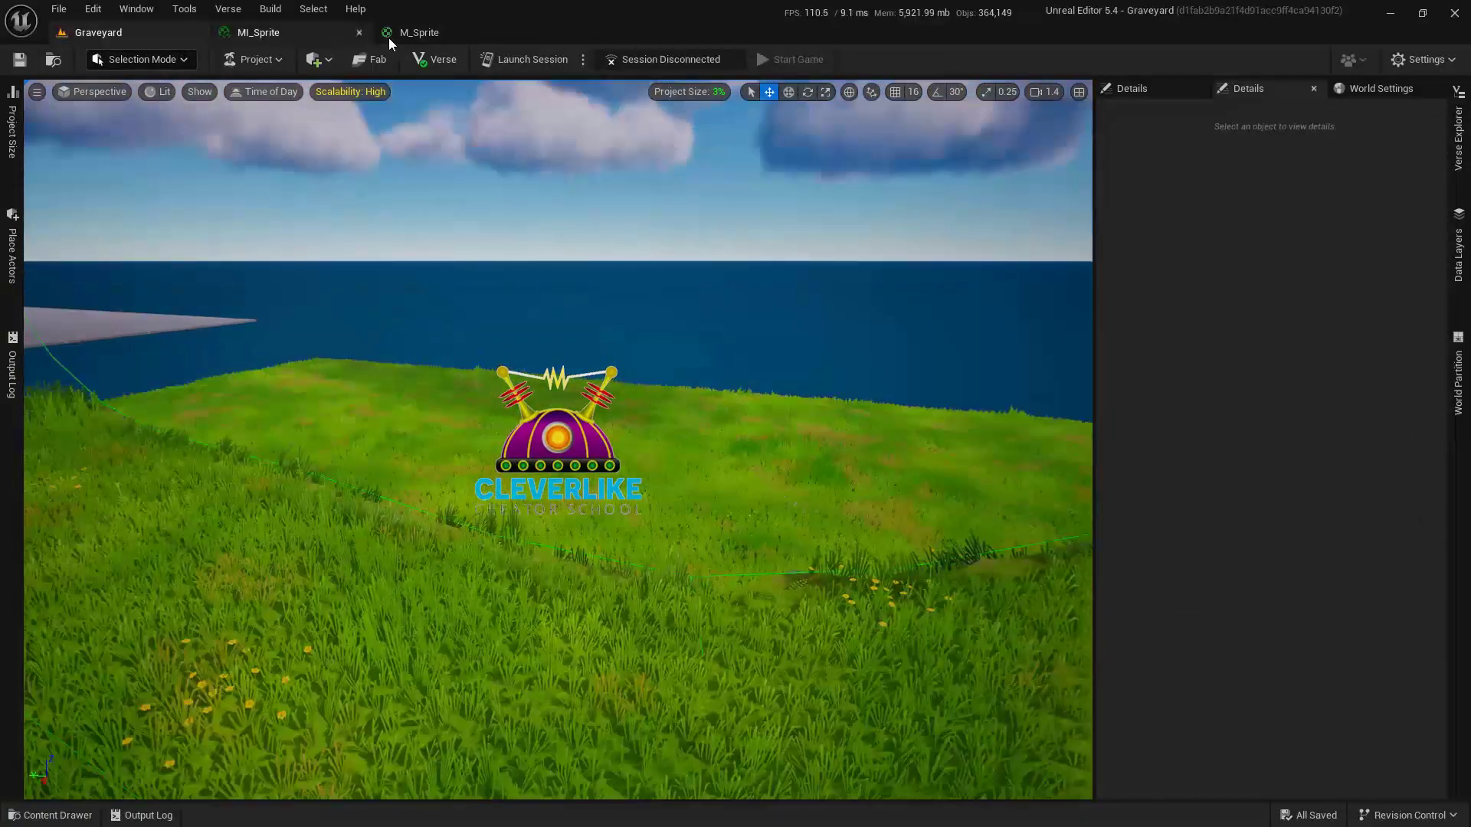
- Check MI_Sprite's Size parameter (about 273.57), then close the instance editor
{"action": "left_click", "coordinate": [257, 32]}
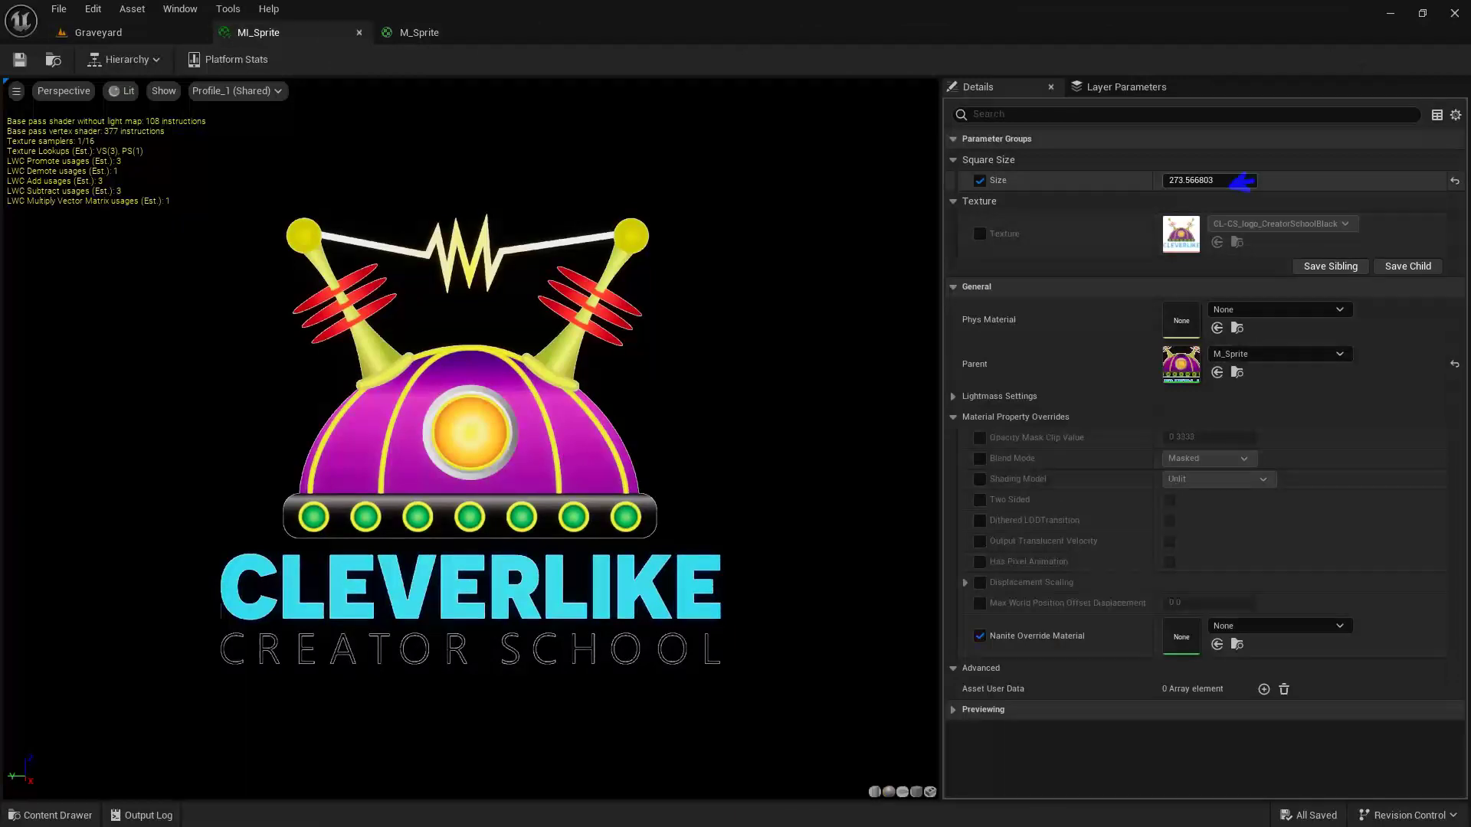
{"action": "left_click", "coordinate": [418, 33]}
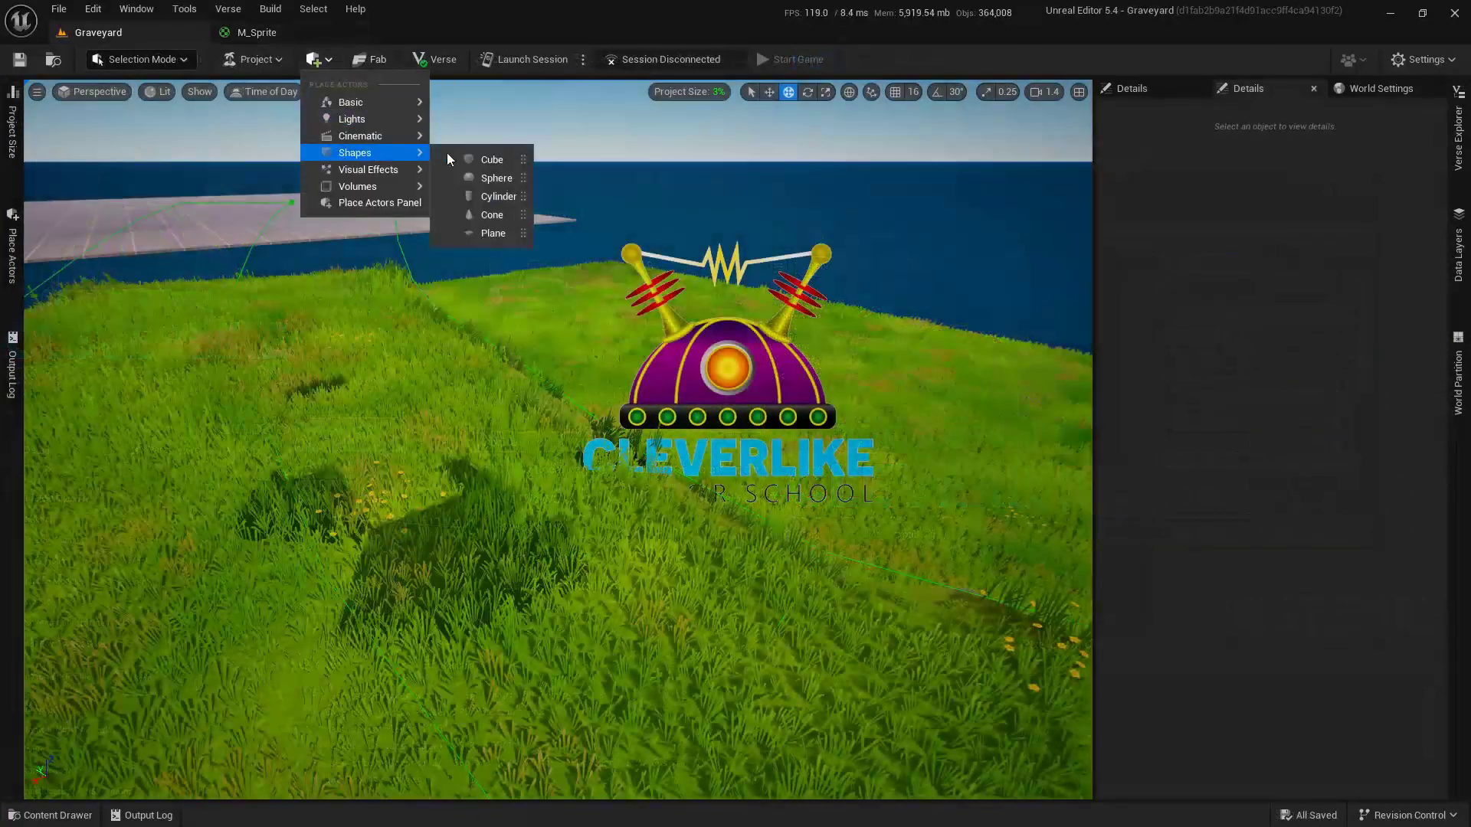
- Place a Plane using MI_Sprite in Graveyard, then return to M_Sprite
{"action": "left_click", "coordinate": [493, 232]}
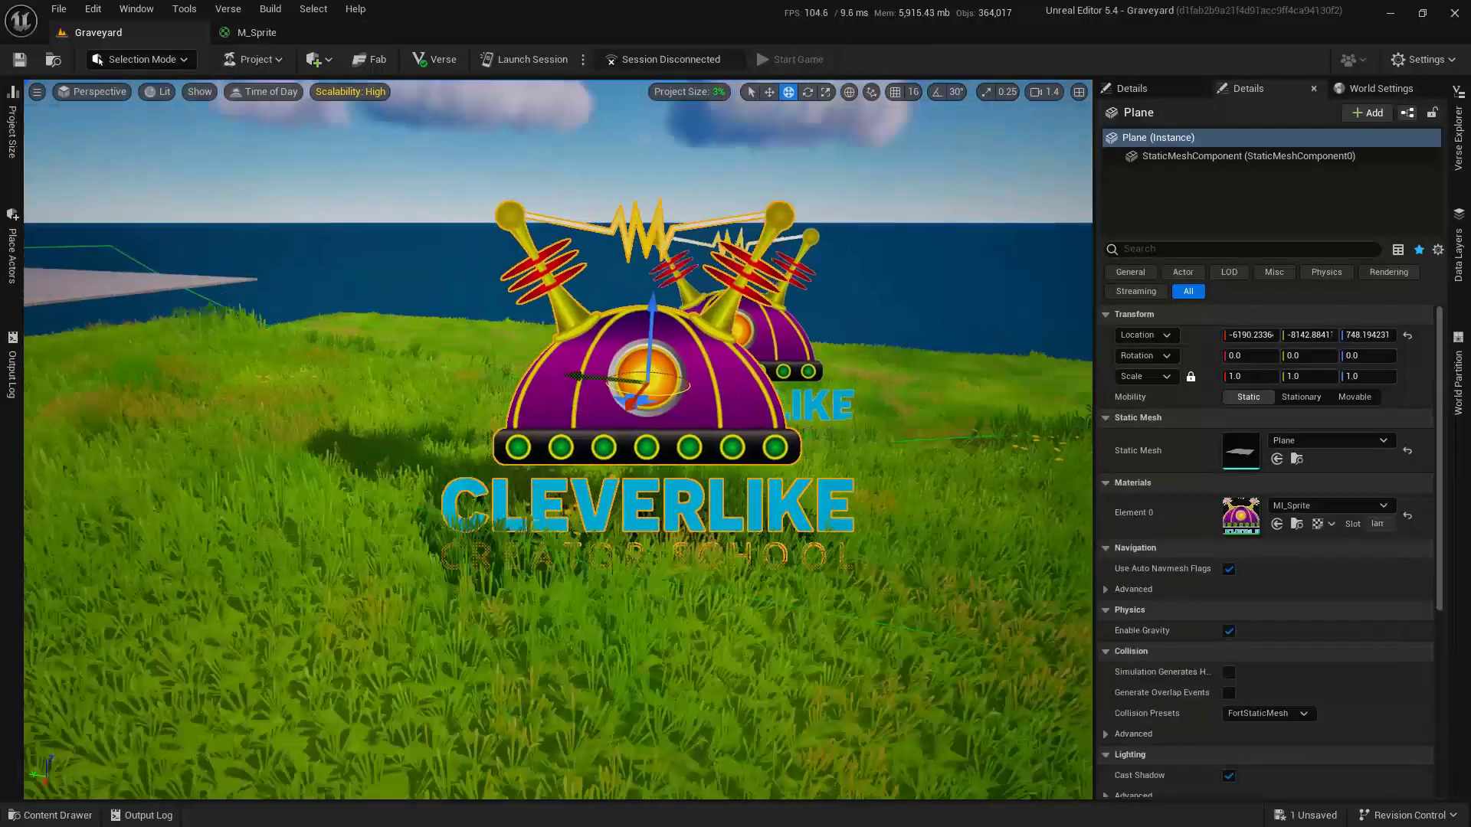
{"action": "left_click", "coordinate": [256, 33]}
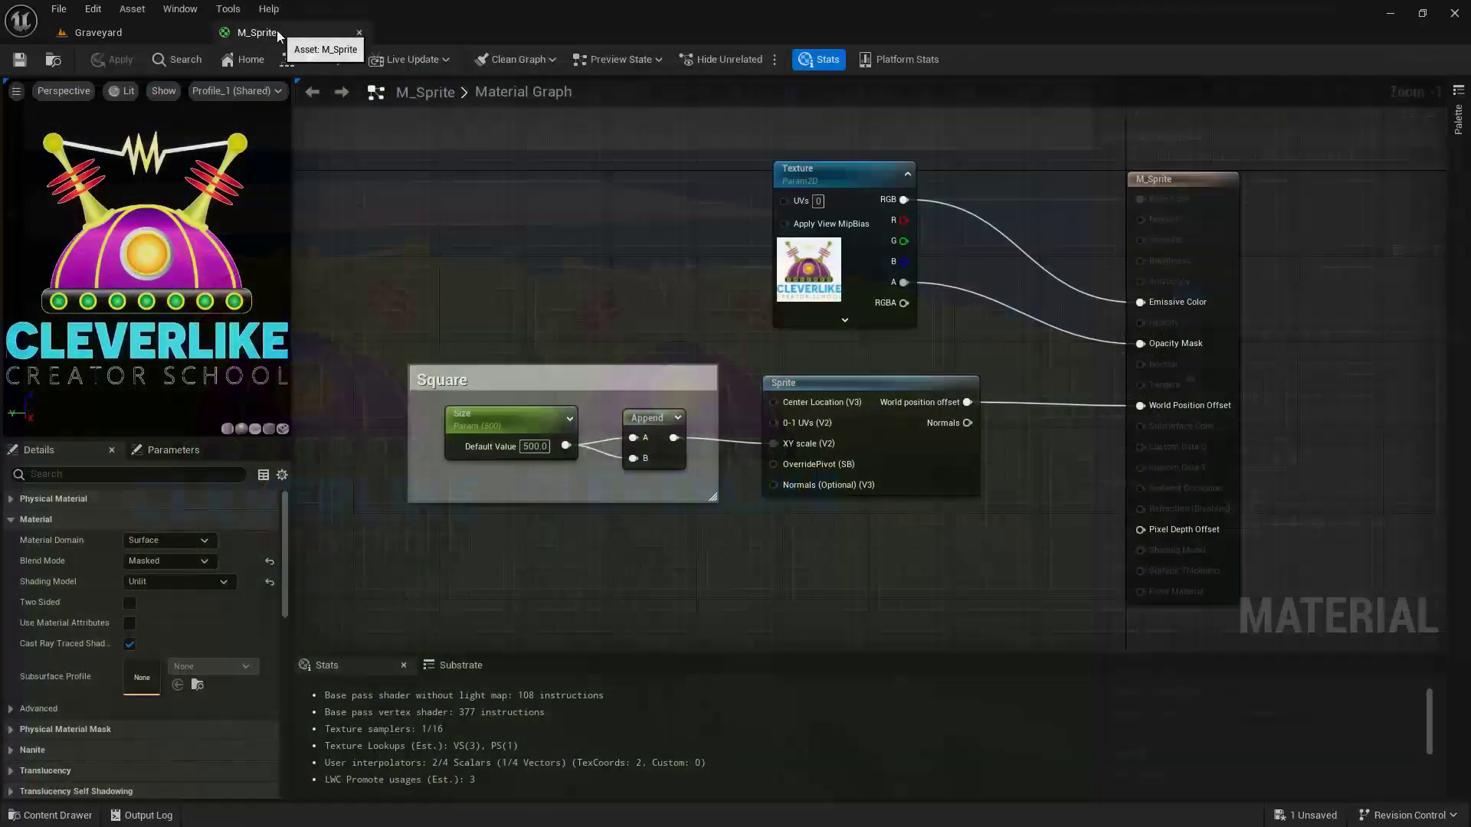